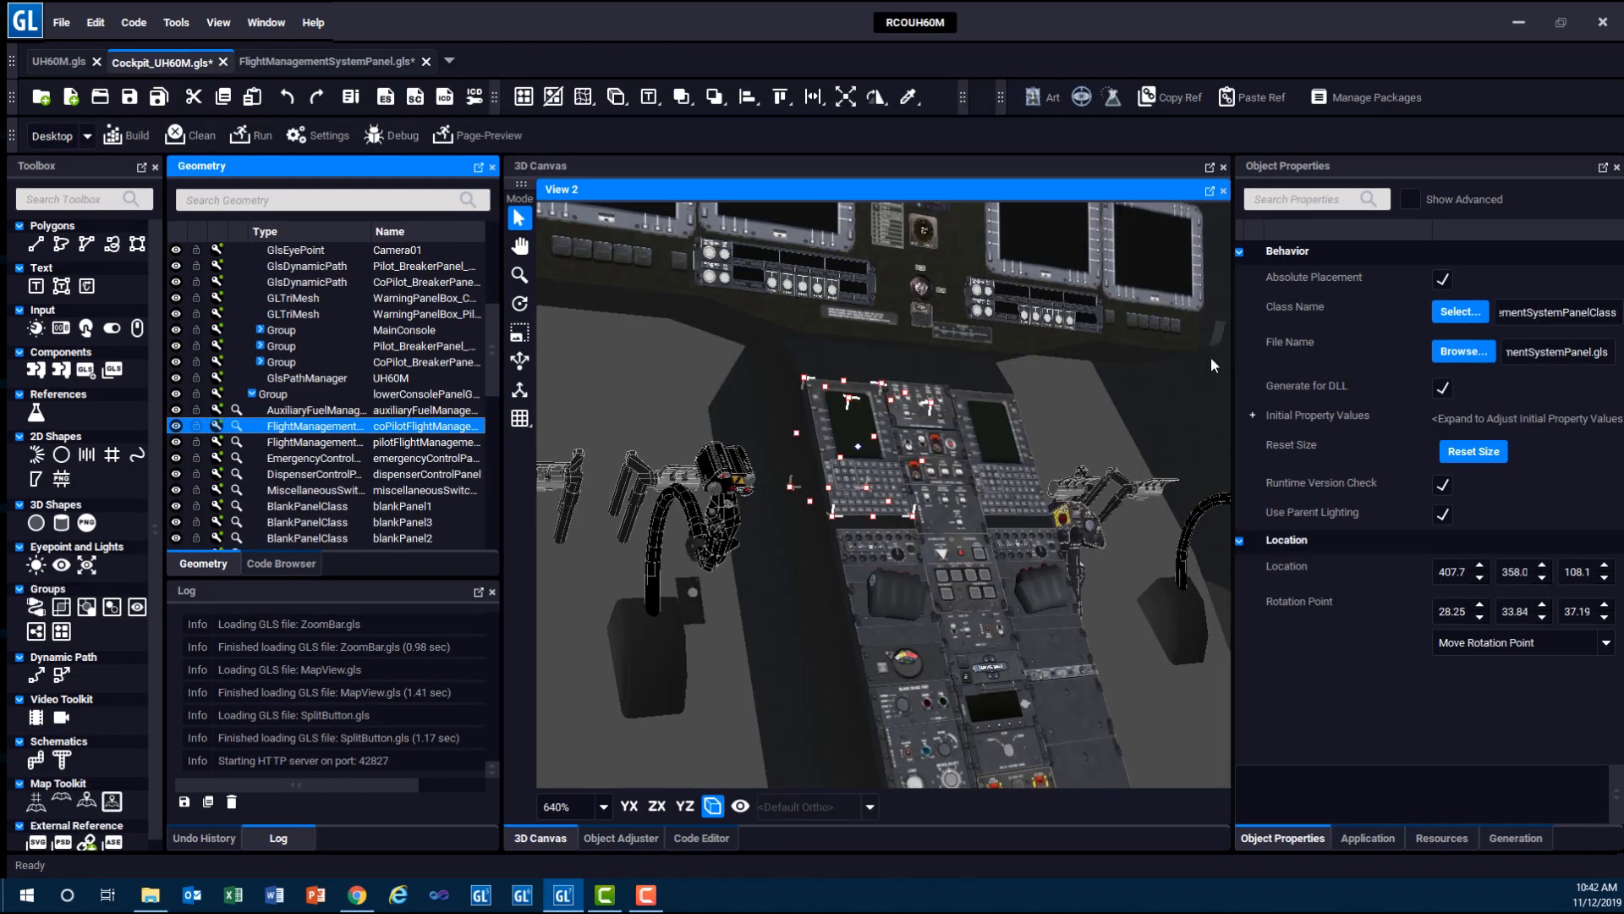
# Select the red Knob object to show its properties with class name behavior unset.
pyautogui.click(328, 62)
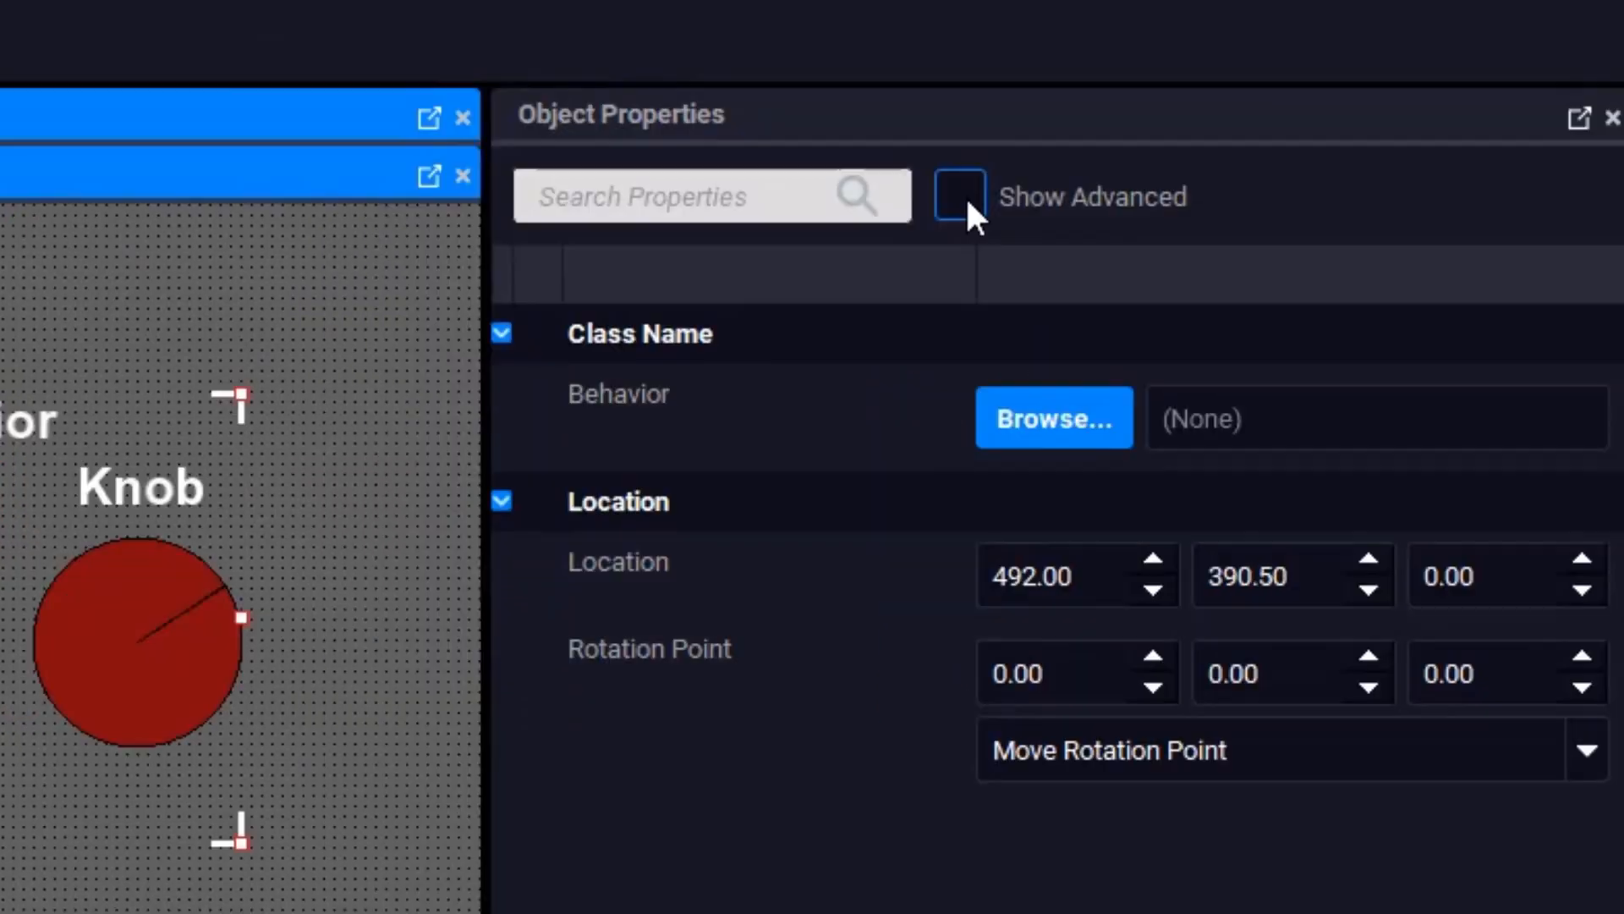
# Enable Show Advanced to reveal text alignment, background colour, baseline and border size.
pyautogui.click(958, 195)
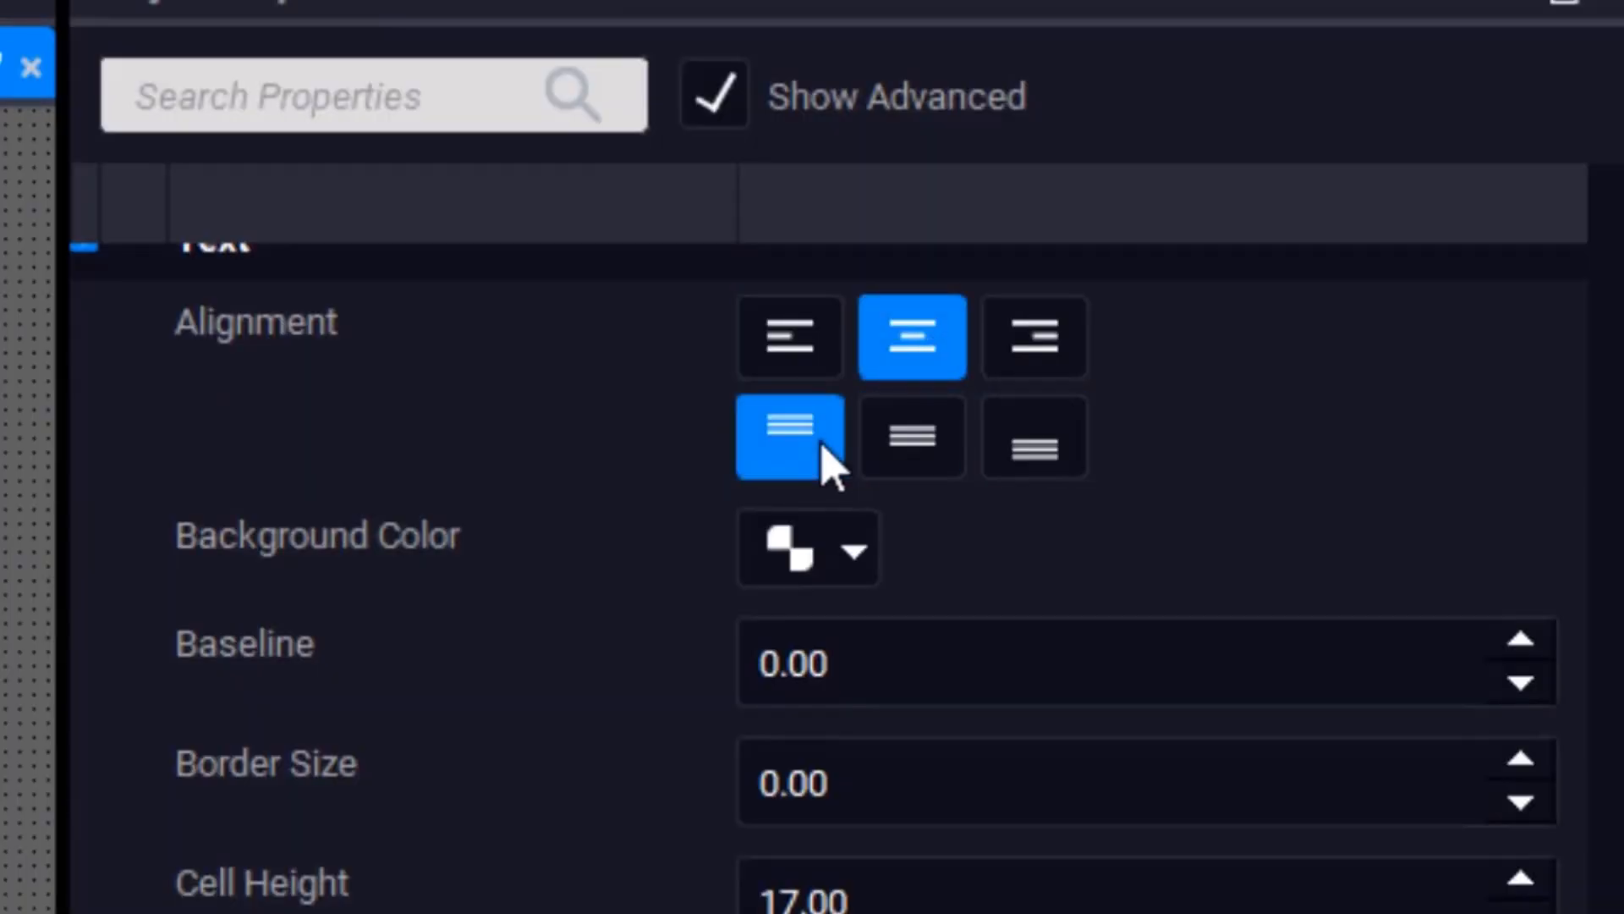
# Scroll the Toolbox to reach UI Button, Dial, List Box, Progress Bar, Spinner and Activity Indicator.
pyautogui.scroll(-3)
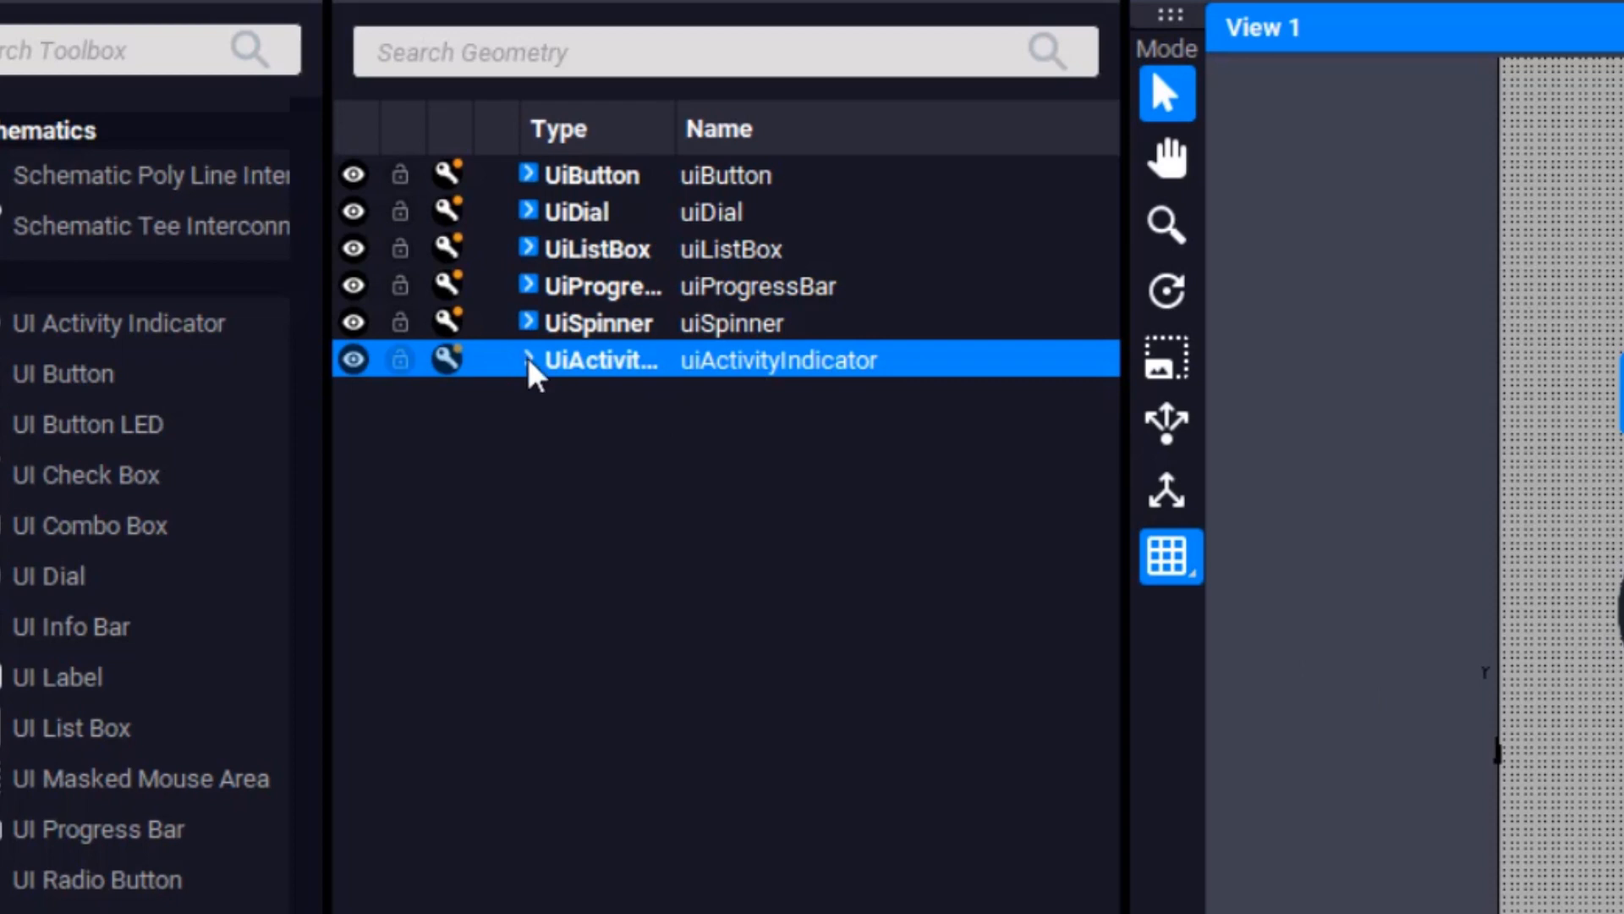
# Show Manage Packages and scroll the package list with tags, quality and active status.
pyautogui.click(526, 360)
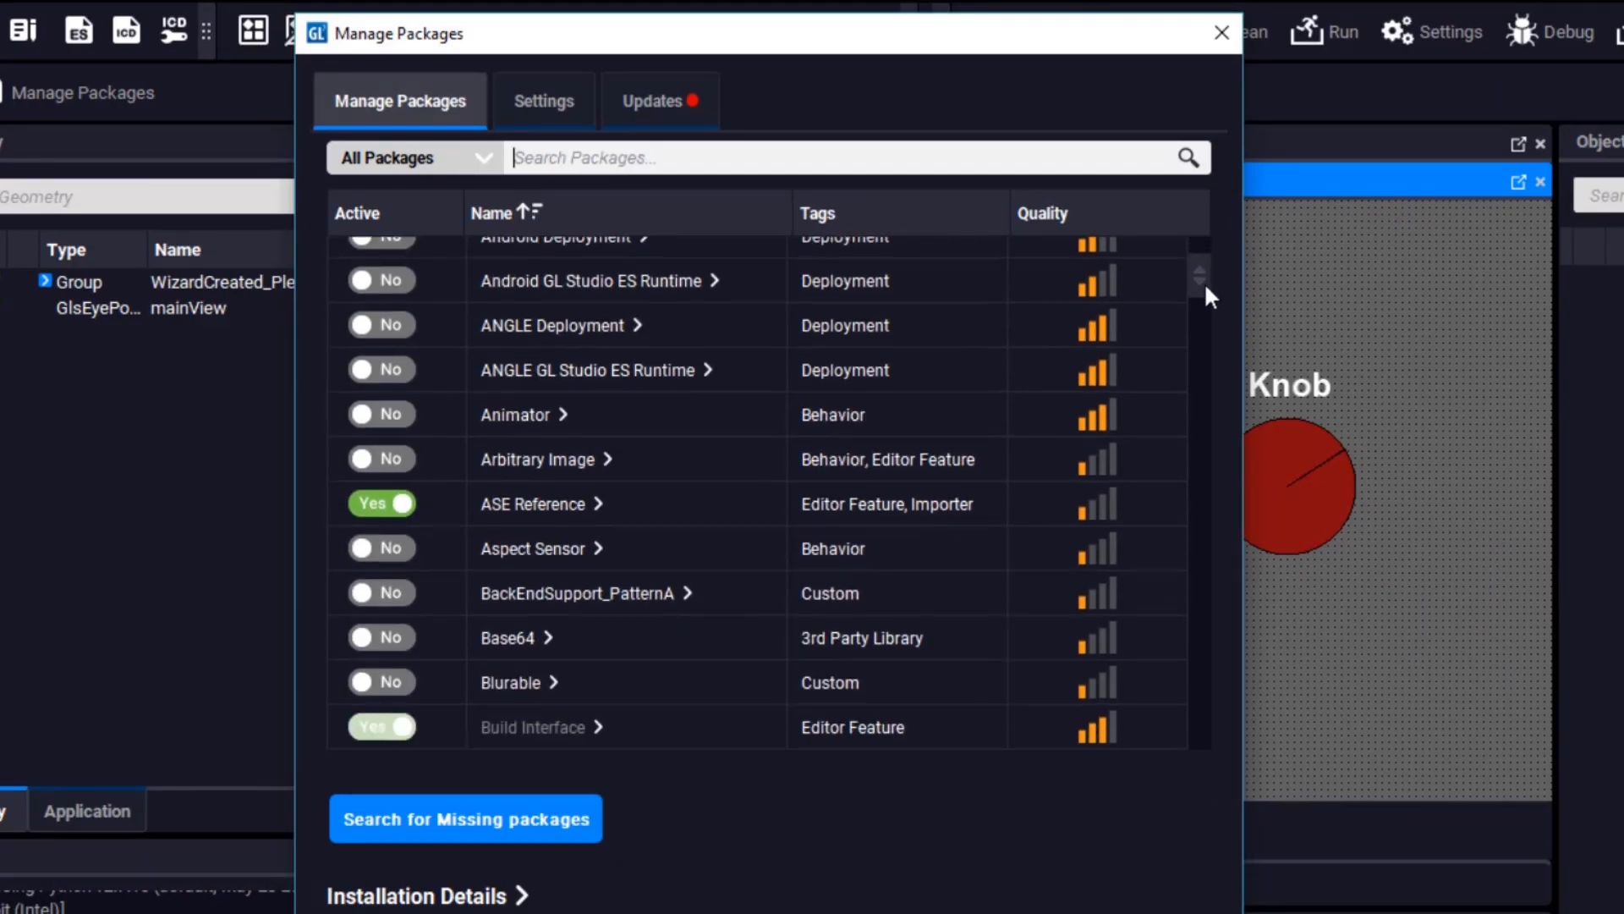
pyautogui.scroll(-3)
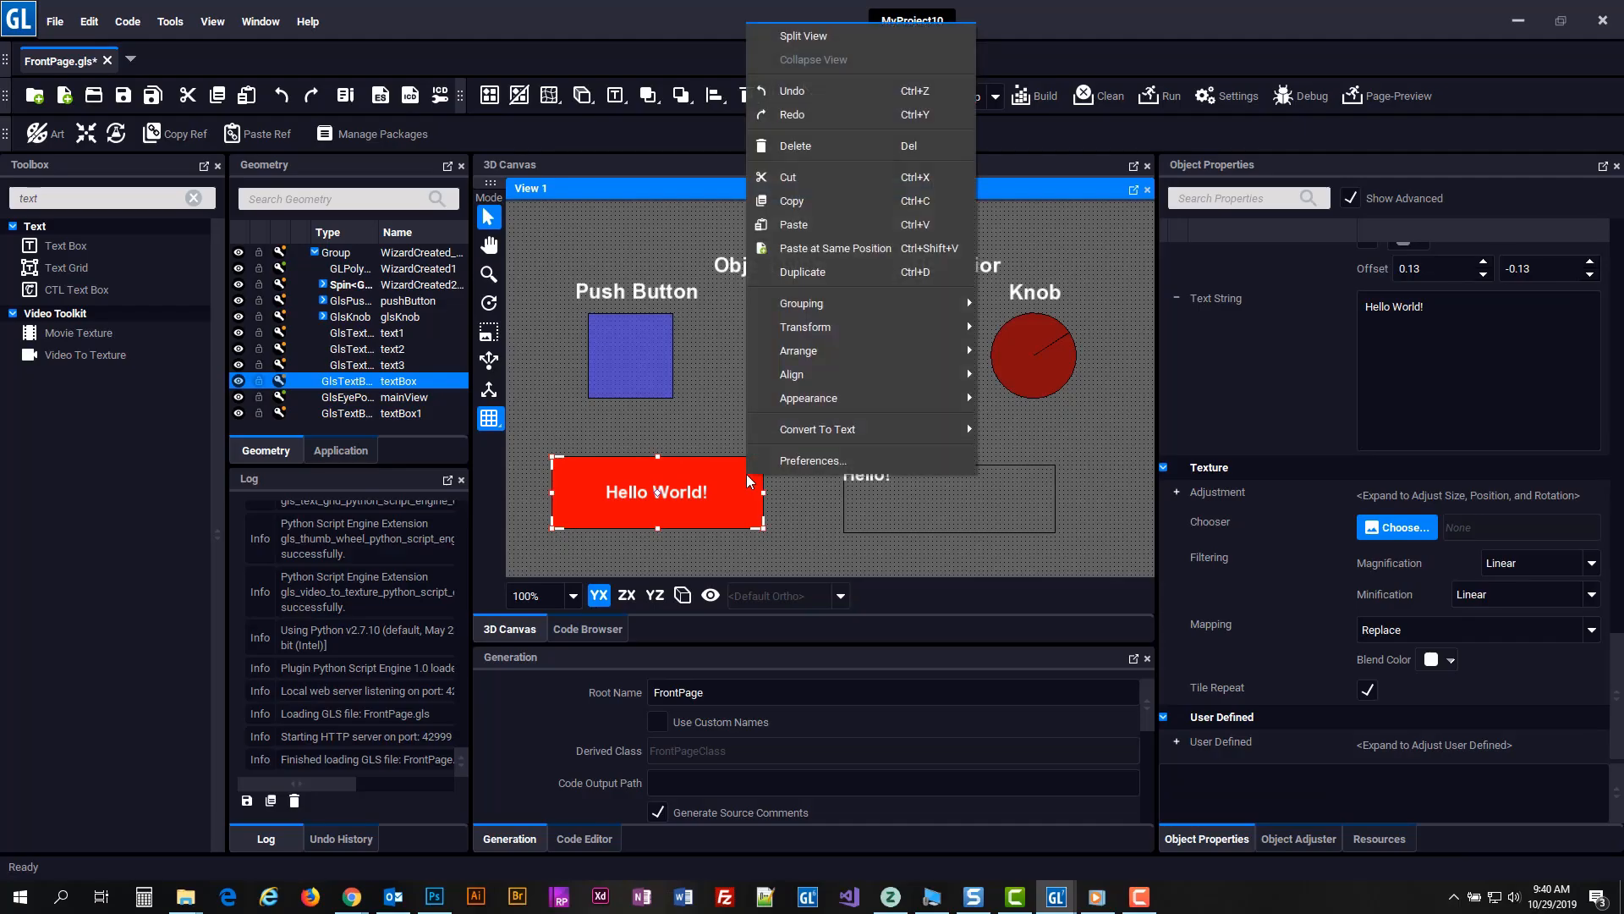
pyautogui.moveTo(809, 397)
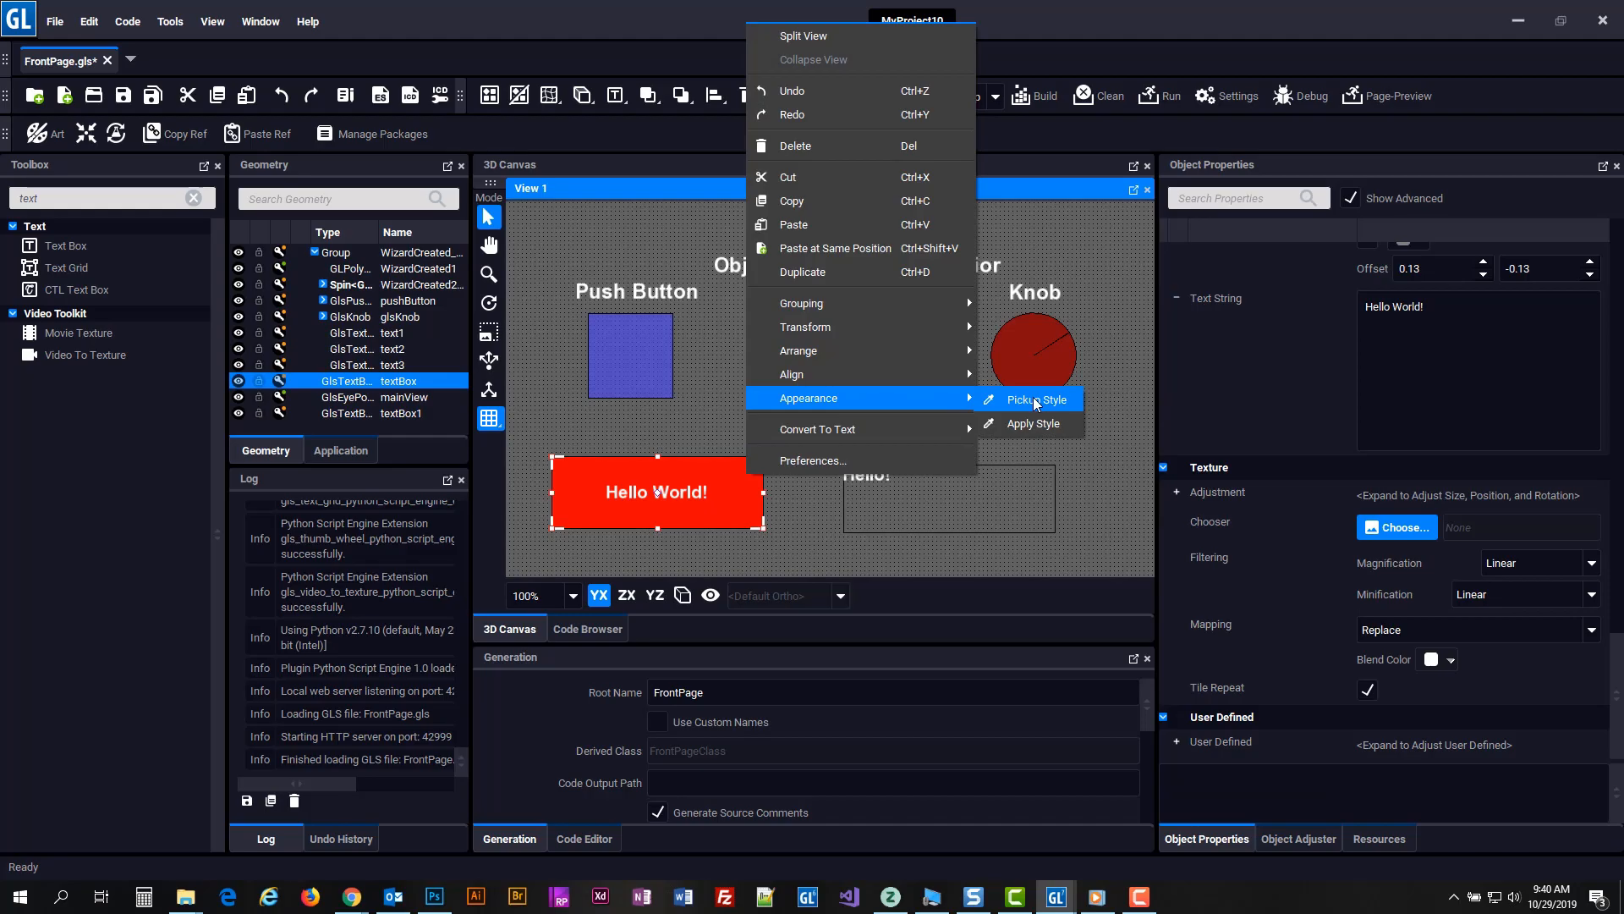